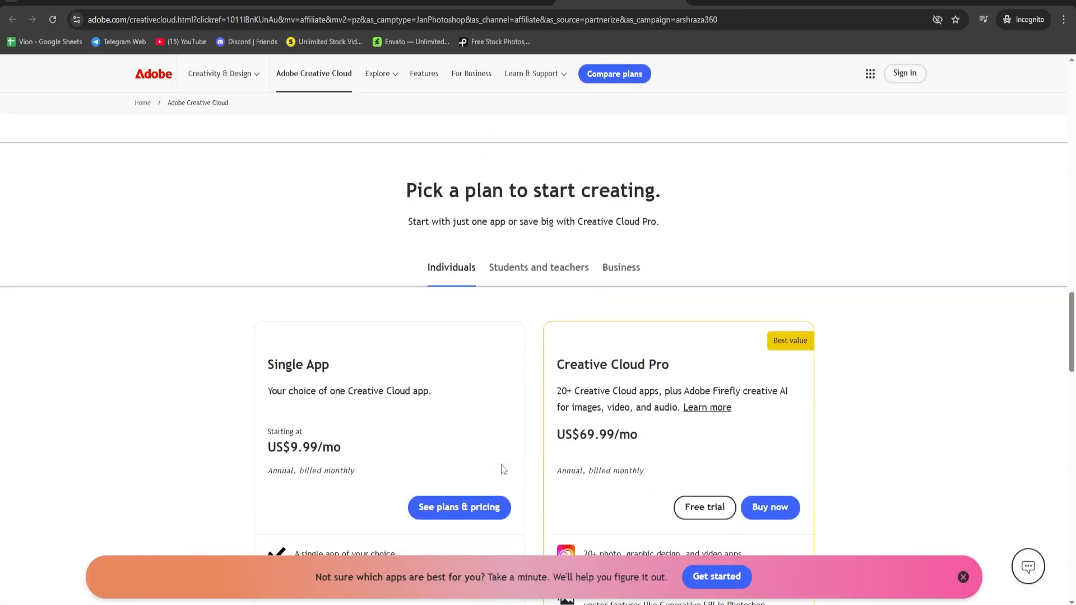
Step: Open the Creative Cloud Pro free trial plans, view Business, then return to Individuals
scroll(up, 3)
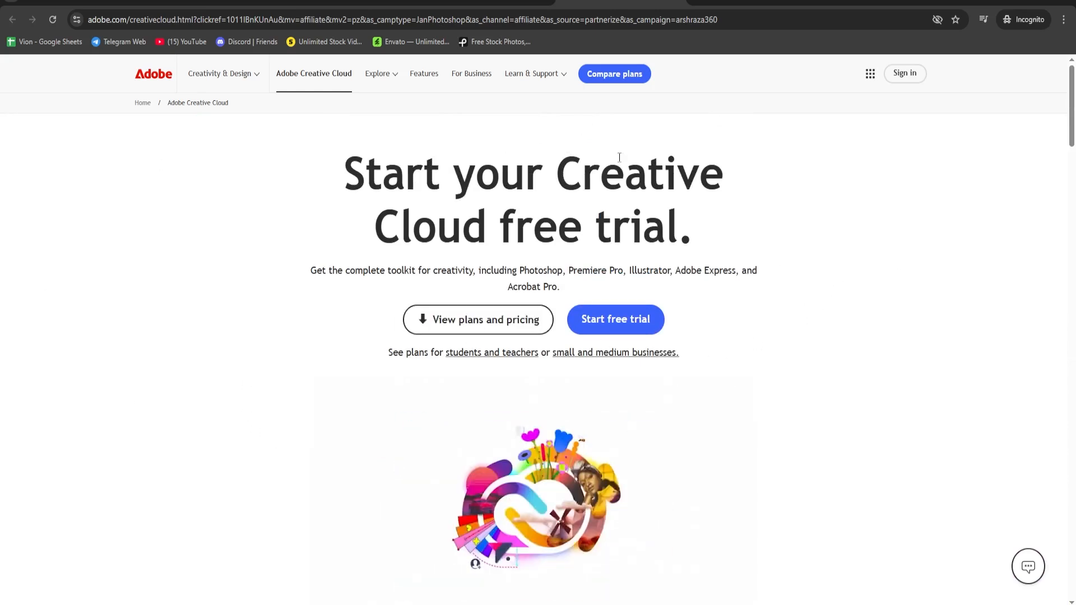
click(616, 320)
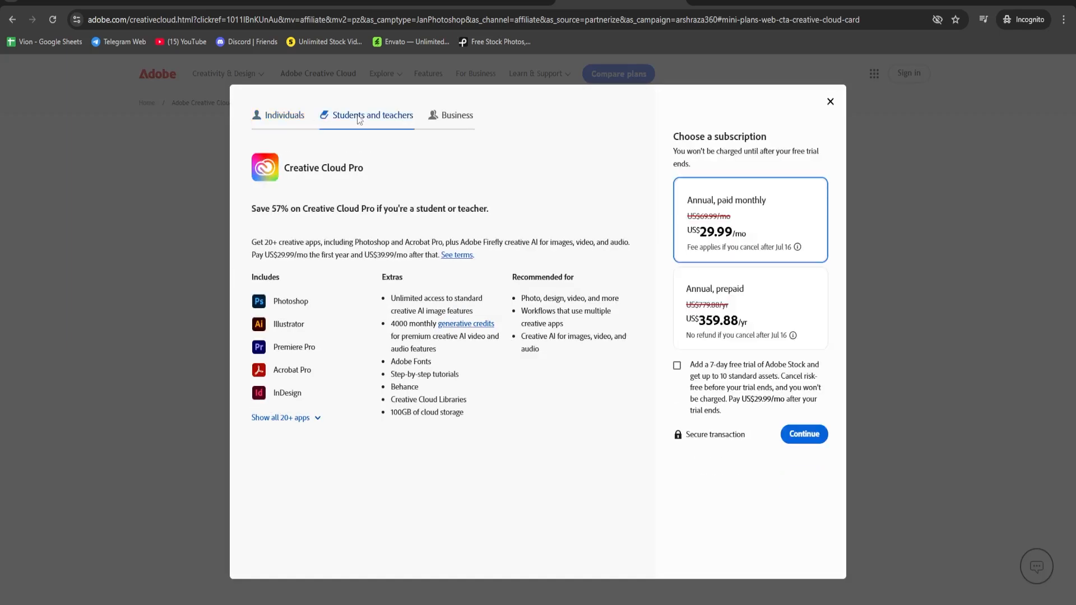
click(457, 115)
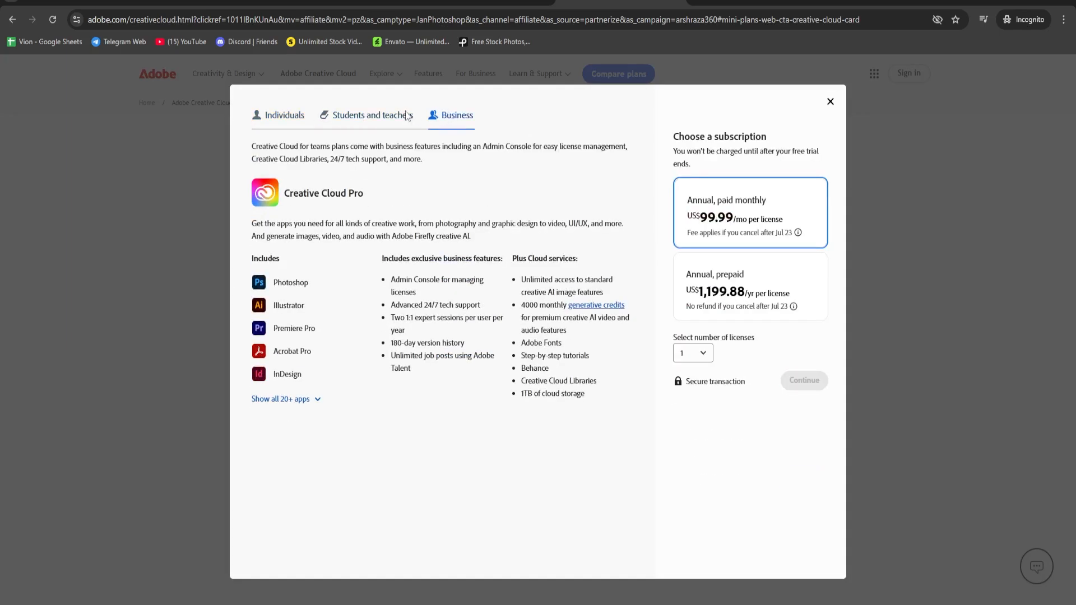
click(285, 115)
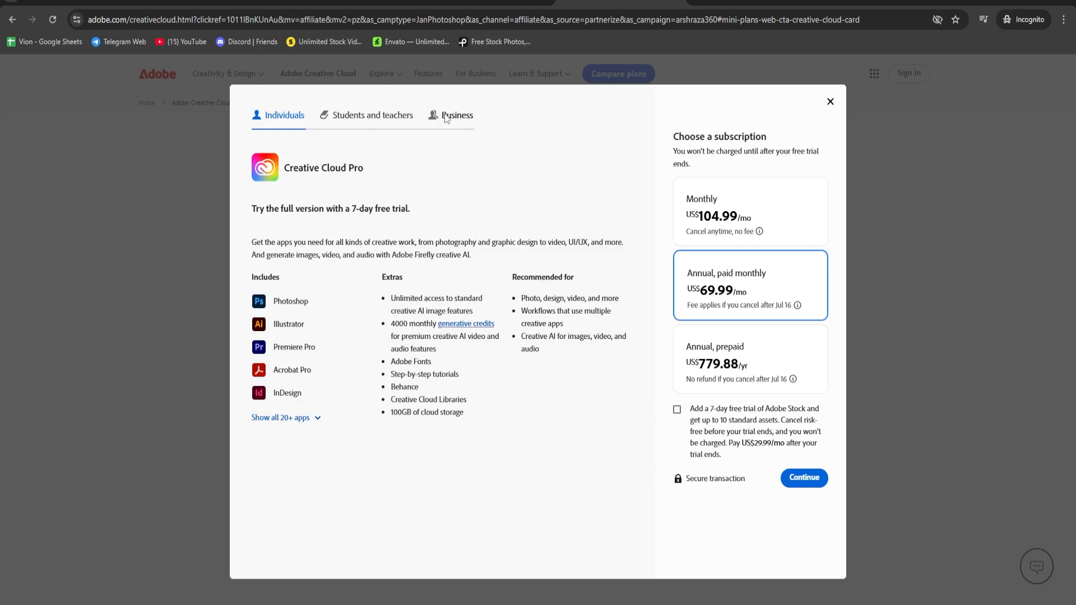
mouse_move(420, 122)
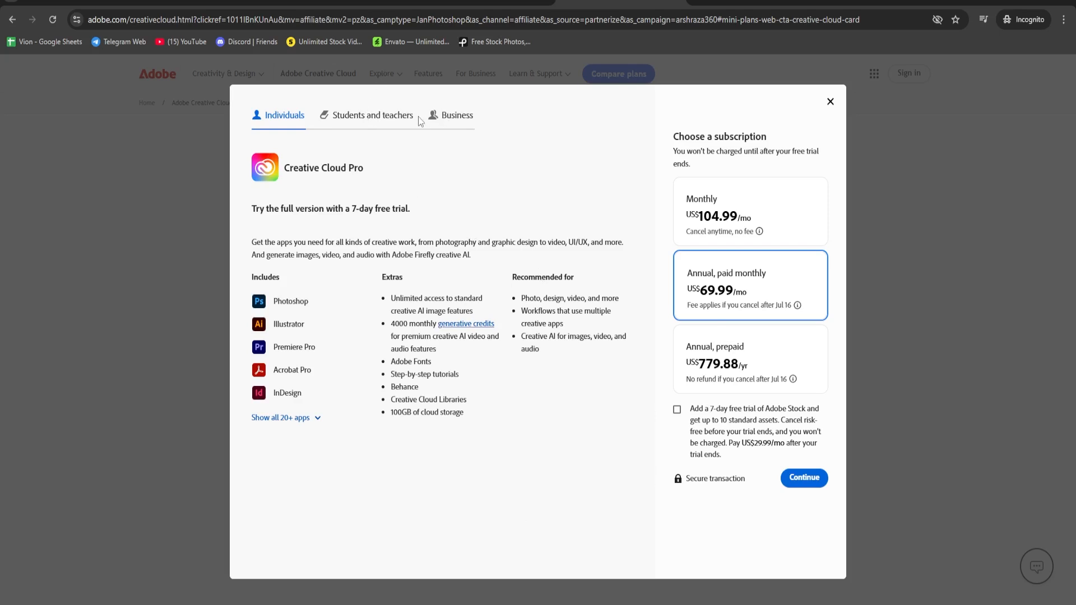
mouse_move(274, 346)
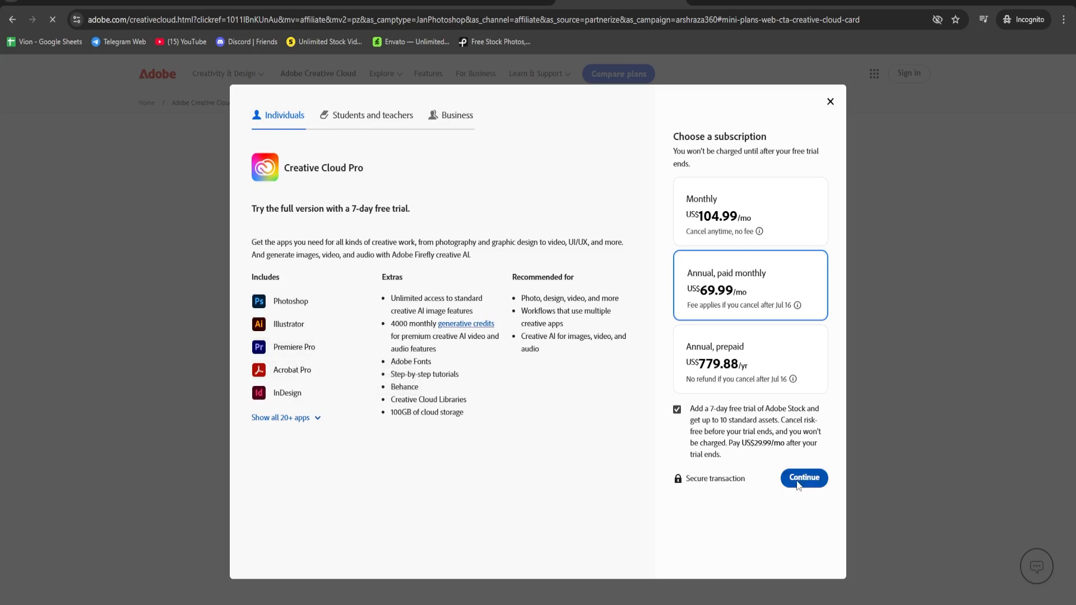
Step: Continue to checkout with both trials in the cart, then open the Creative Cloud download page
click(804, 478)
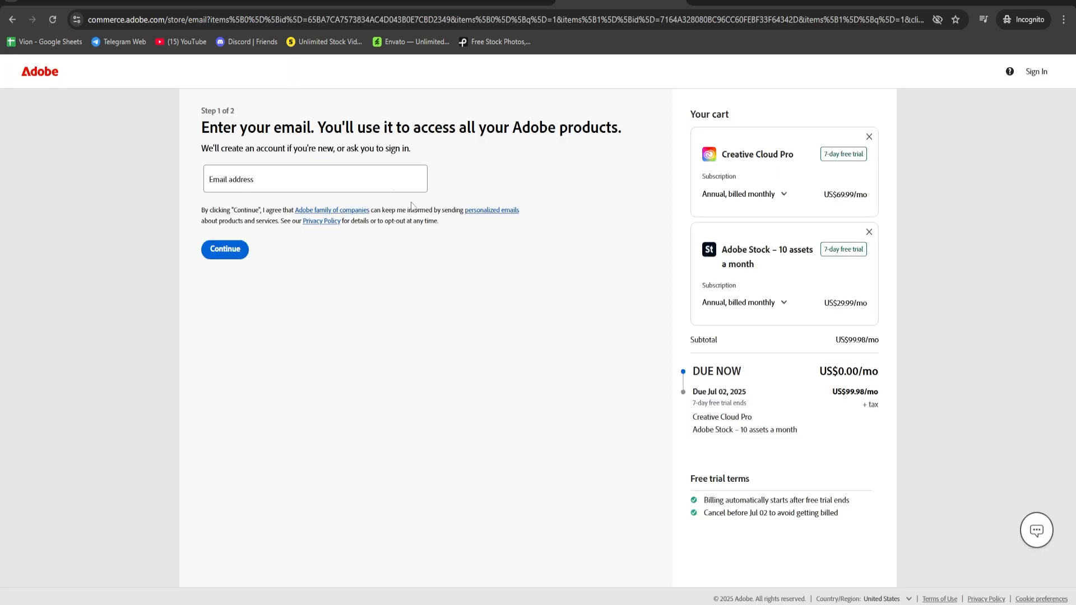
mouse_move(434, 250)
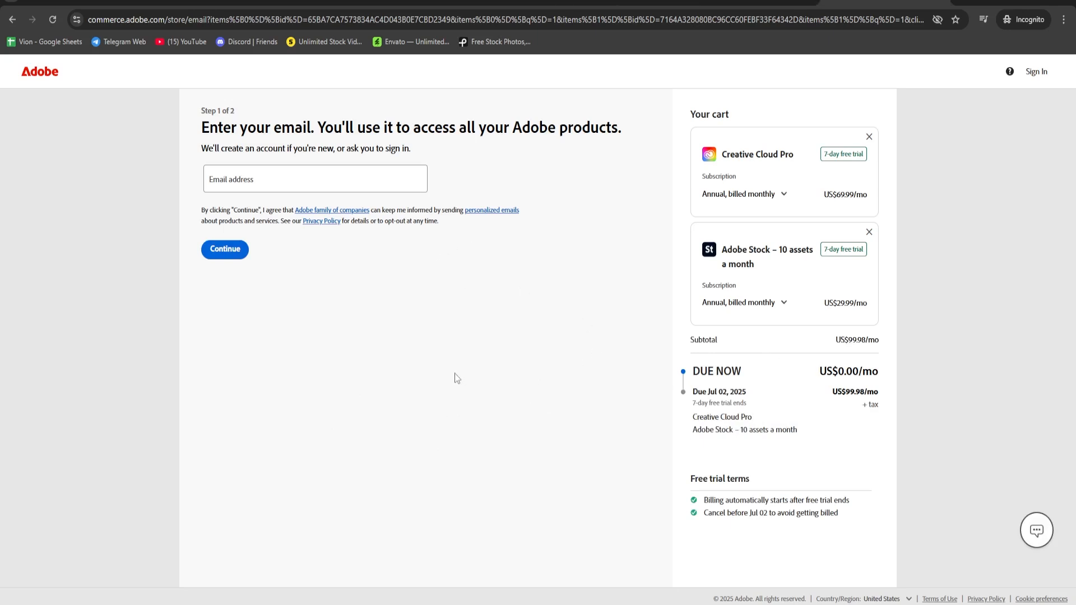
click(314, 178)
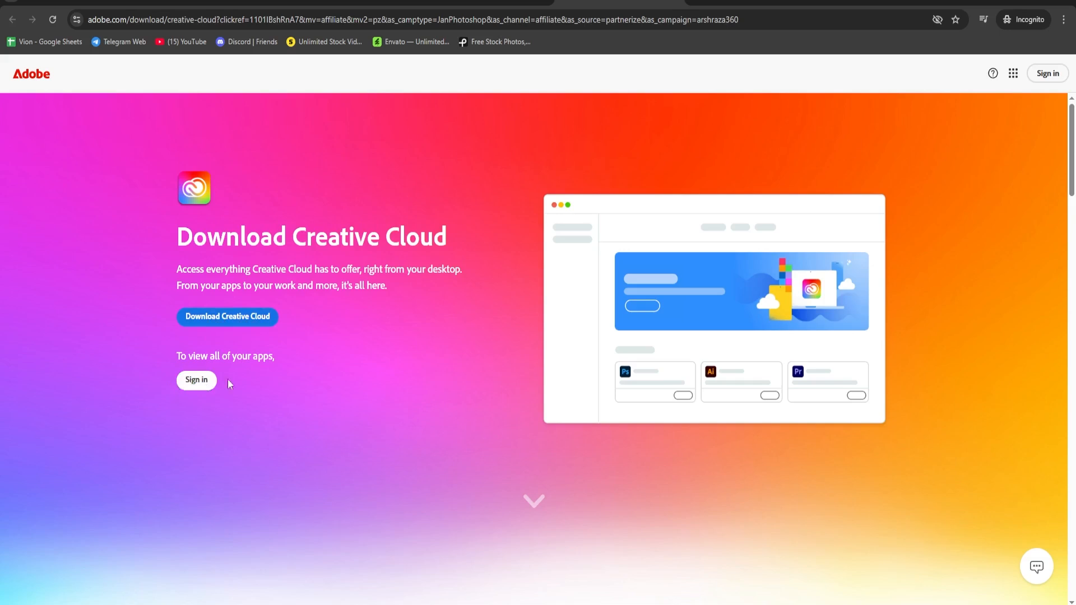
Step: Scroll down the Download Creative Cloud page
scroll(down, 3)
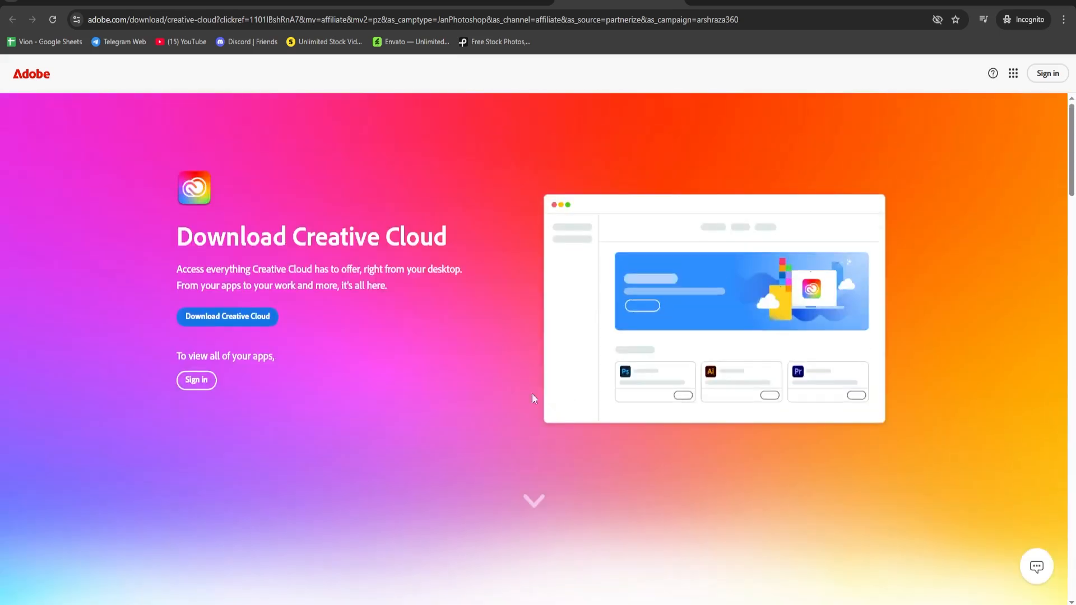
mouse_move(377, 340)
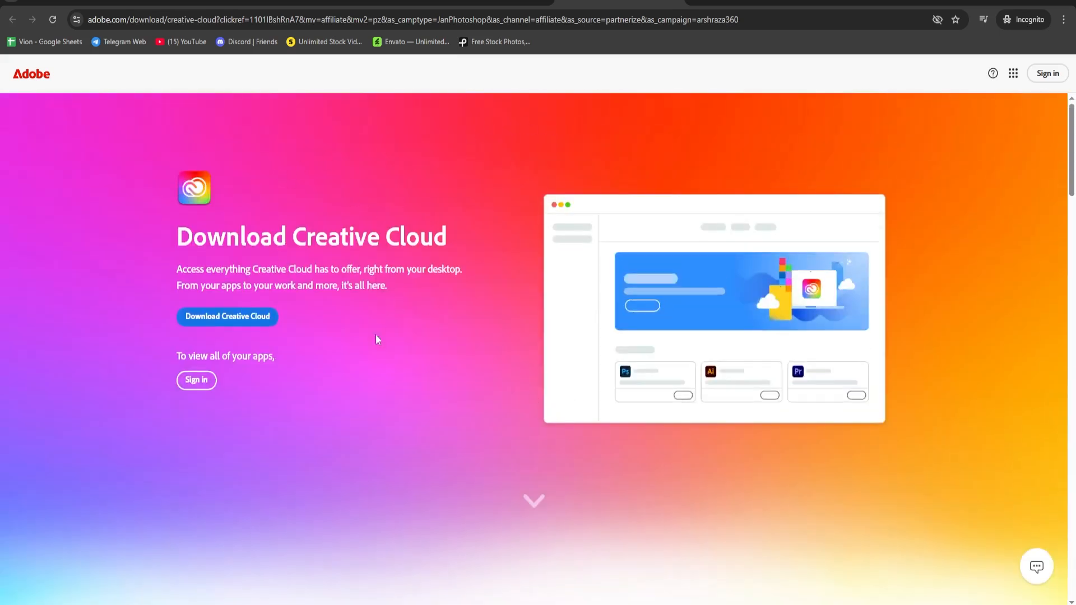
mouse_move(895, 15)
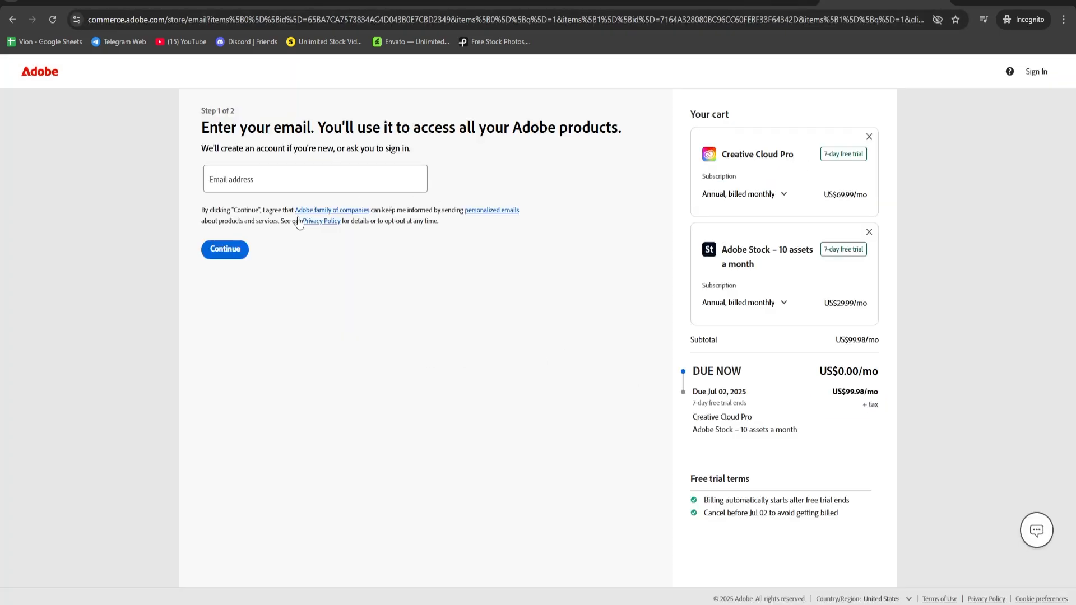
mouse_move(369, 401)
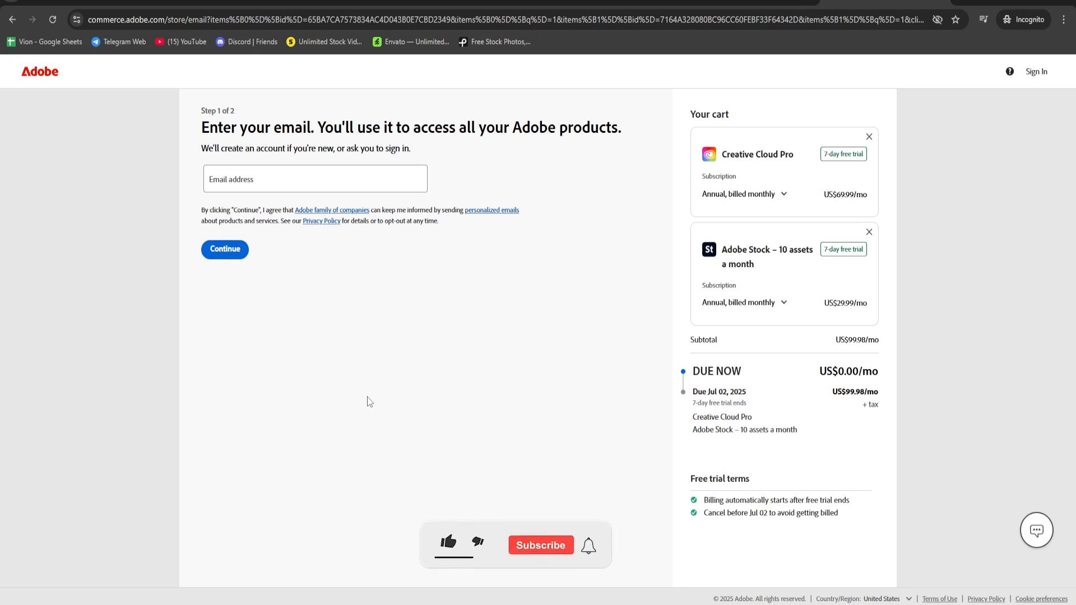
Step: Return to the commerce.adobe.com checkout tab holding the Creative Cloud Pro and Stock trials
click(448, 542)
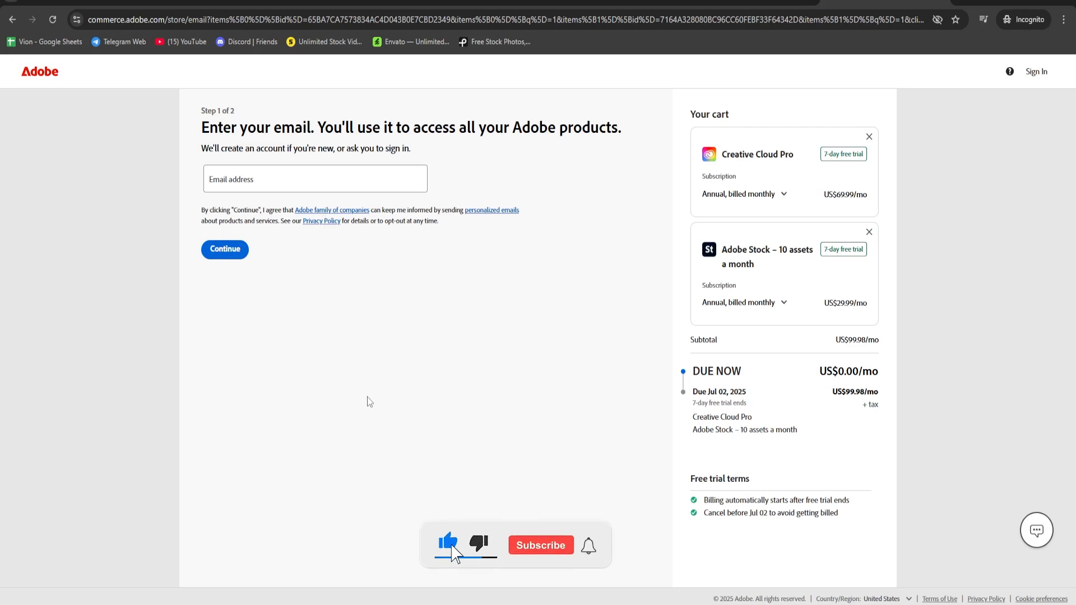
click(541, 545)
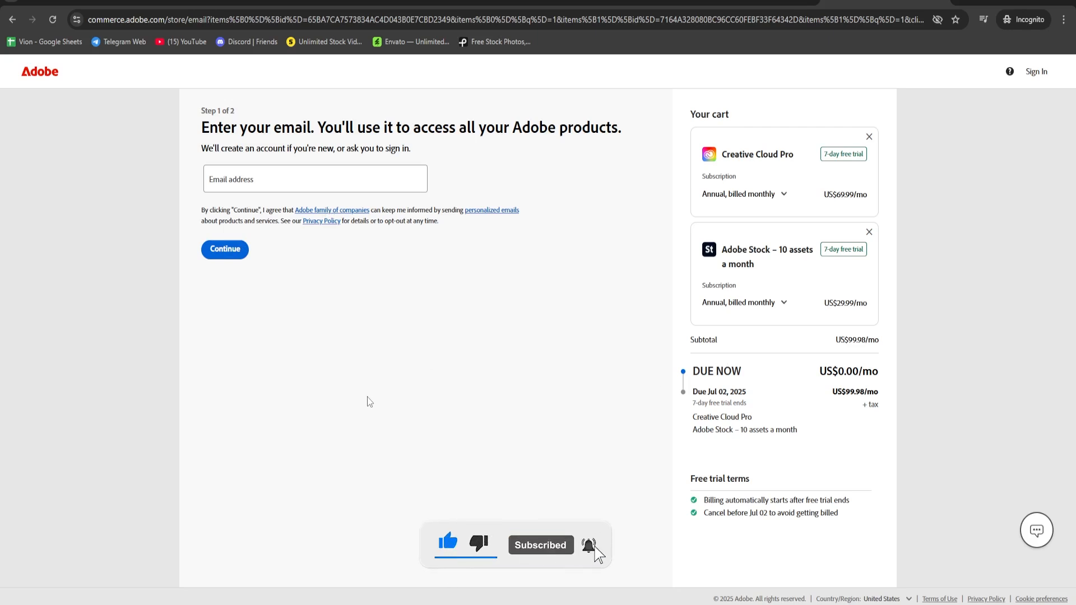